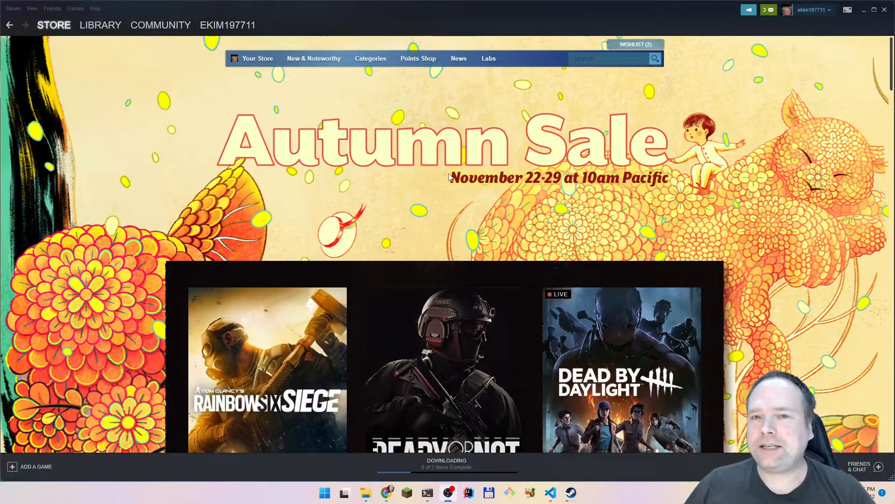
# Scroll the Autumn Sale front page through the discount grids, DLC offers and Top Sellers, then back up.
pyautogui.scroll(-3)
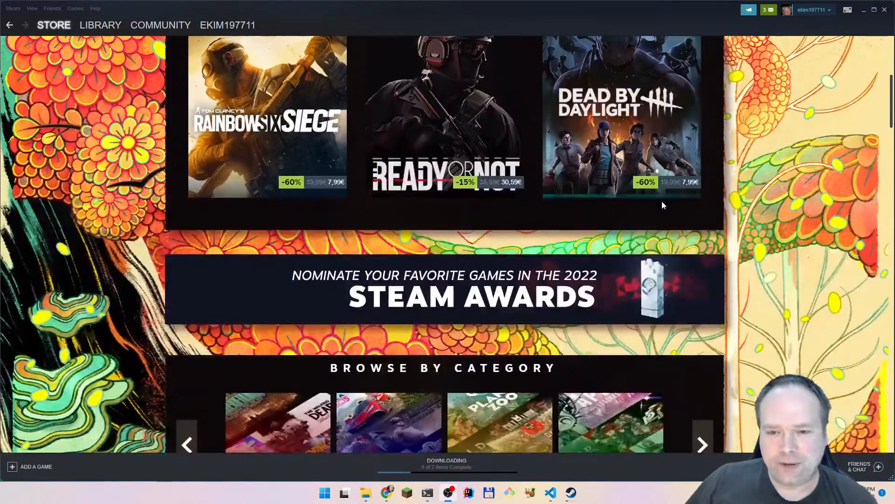
pyautogui.scroll(-3)
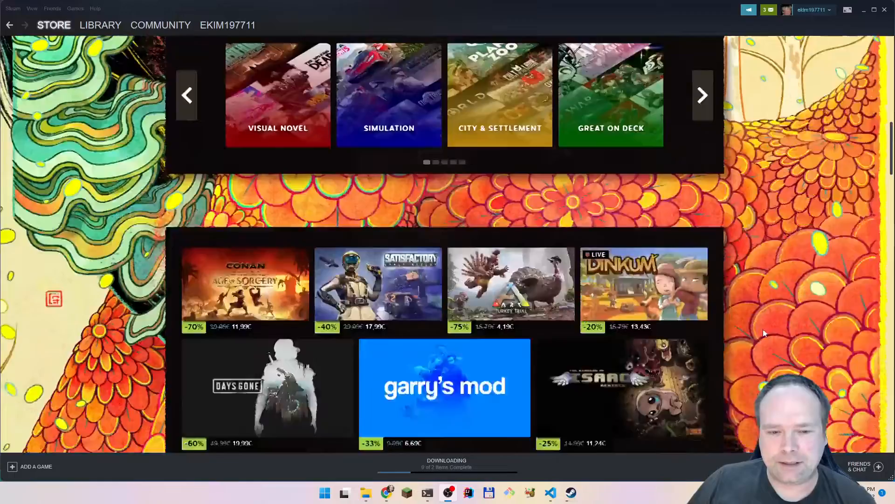
pyautogui.scroll(-3)
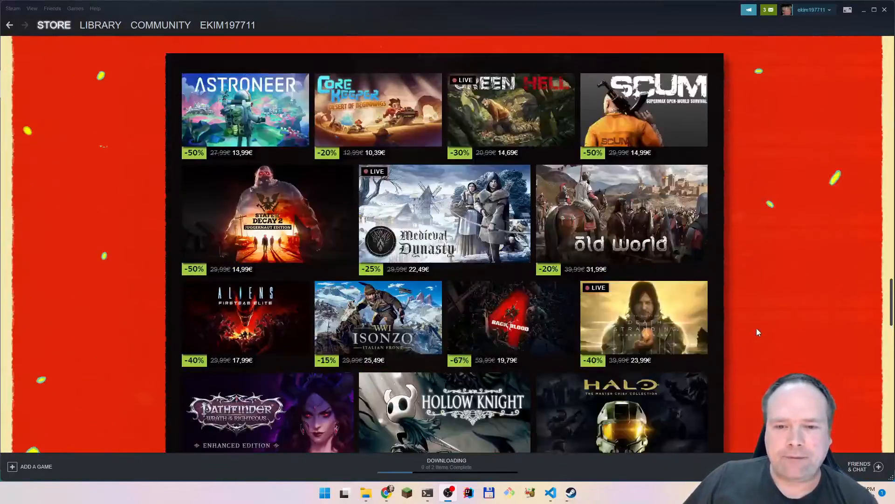
pyautogui.scroll(-3)
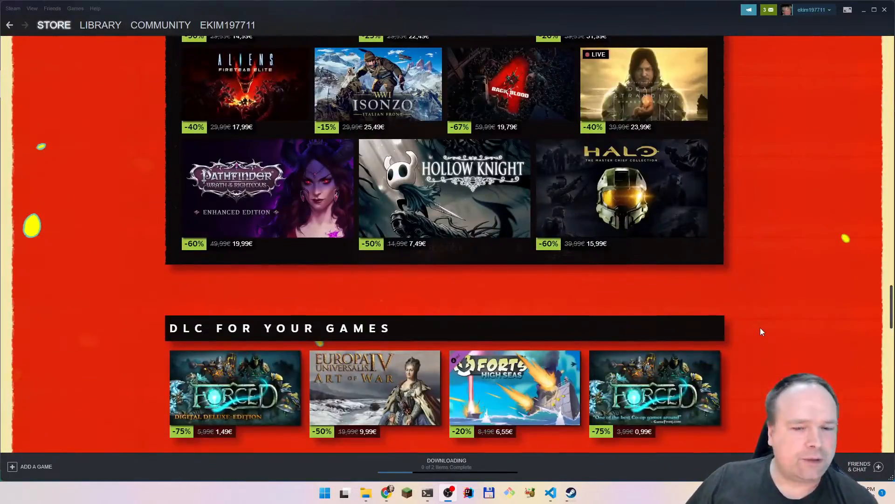
pyautogui.scroll(-3)
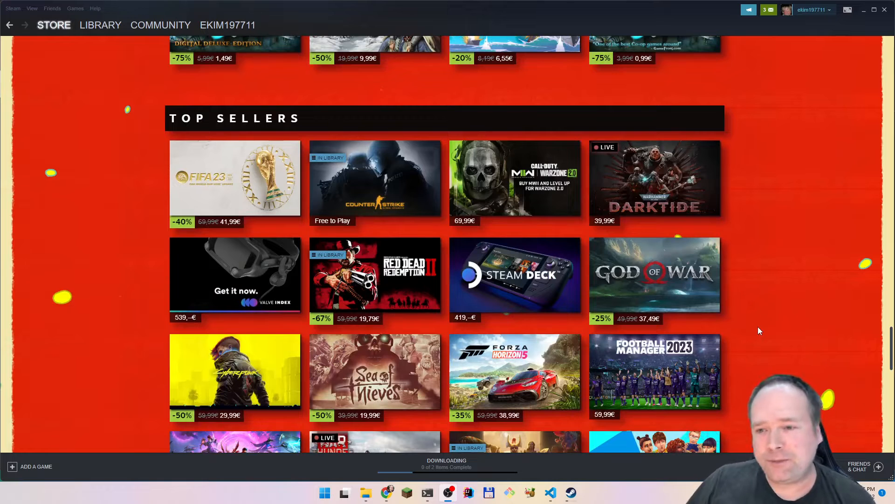
pyautogui.moveTo(782, 255)
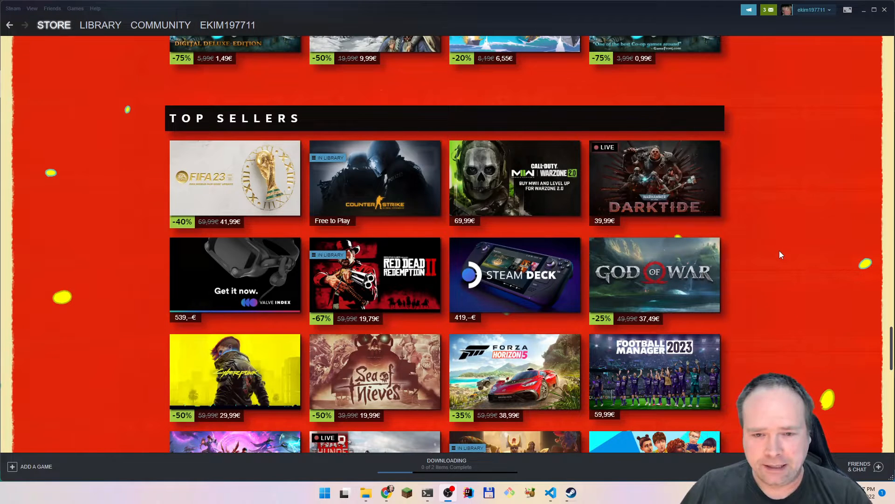
pyautogui.moveTo(787, 222)
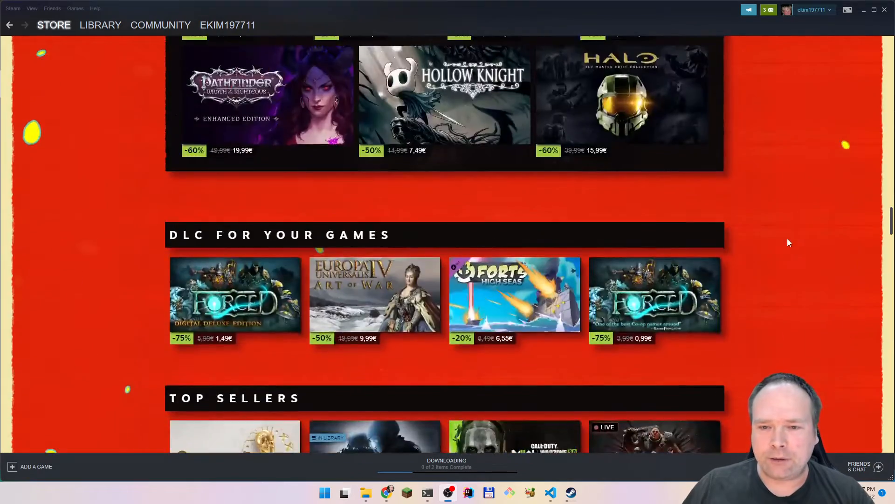
pyautogui.scroll(3)
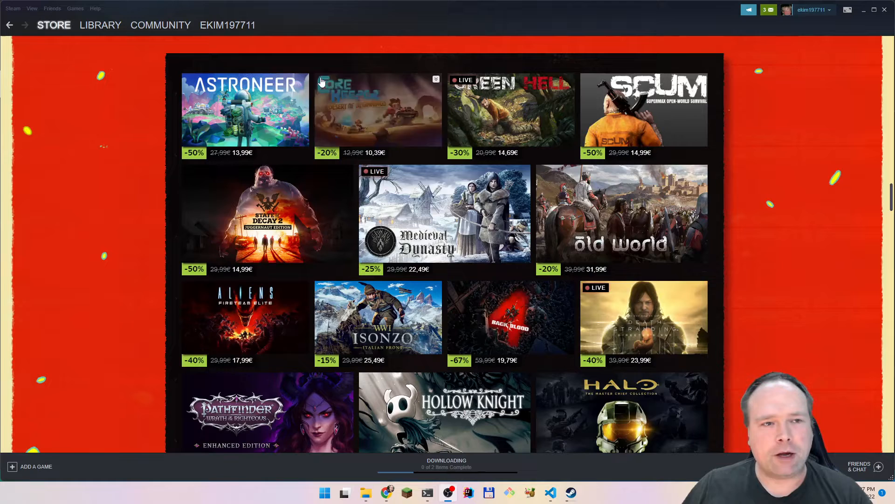
# Switch from the Store to the game Library.
pyautogui.click(100, 24)
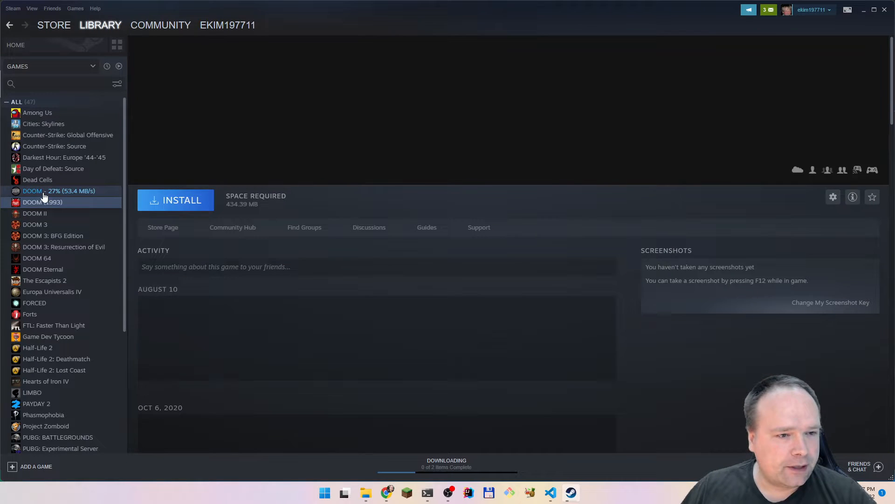
# View the DOOM (1993), DOOM II, DOOM 3 and DOOM 3: BFG Edition library pages in turn.
pyautogui.click(43, 202)
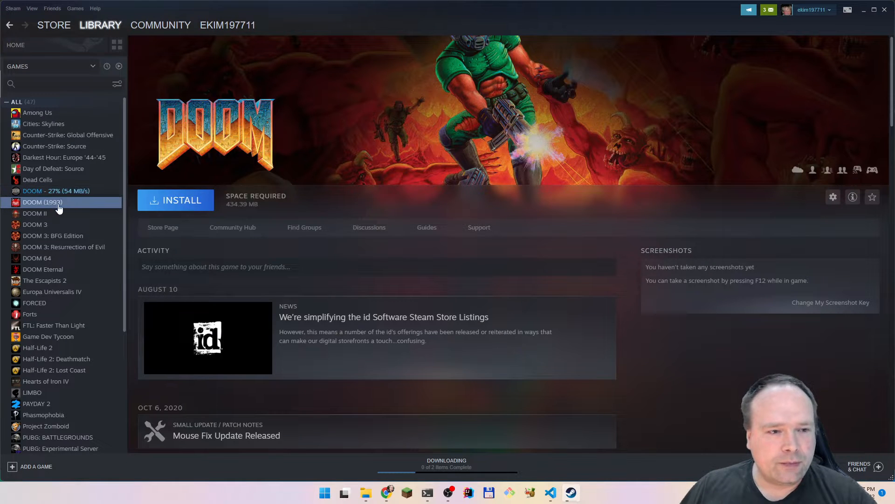
pyautogui.click(34, 213)
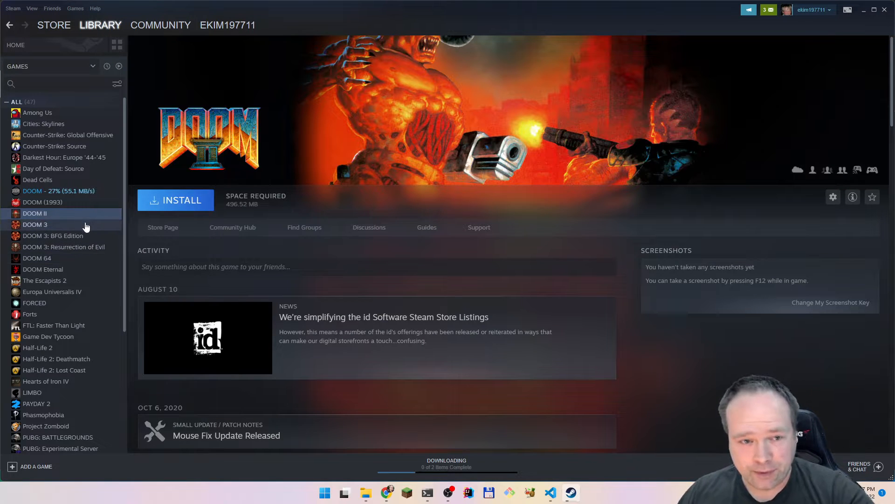
pyautogui.click(35, 225)
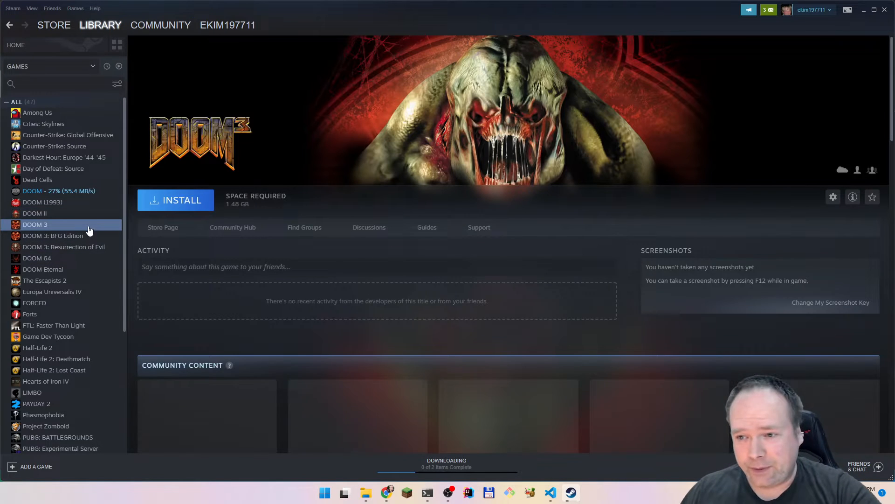
pyautogui.click(53, 236)
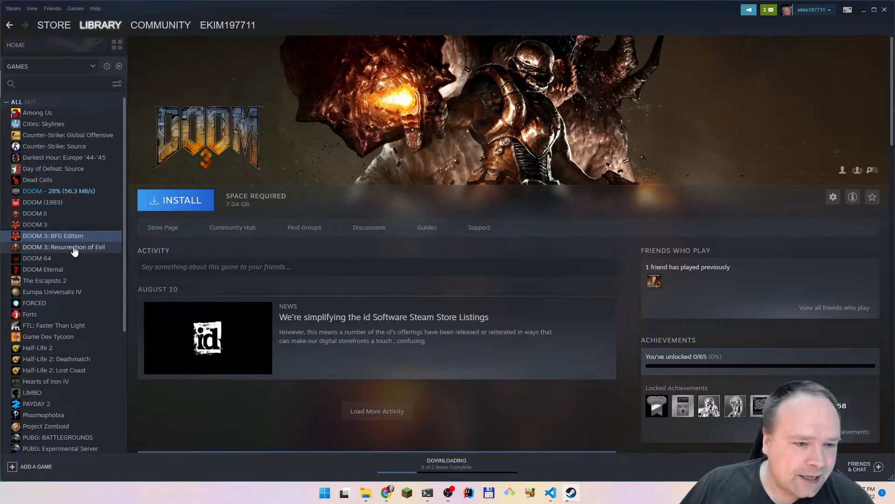
# View the DOOM 3: Resurrection of Evil, DOOM 64 and DOOM Eternal library pages in turn.
pyautogui.click(64, 247)
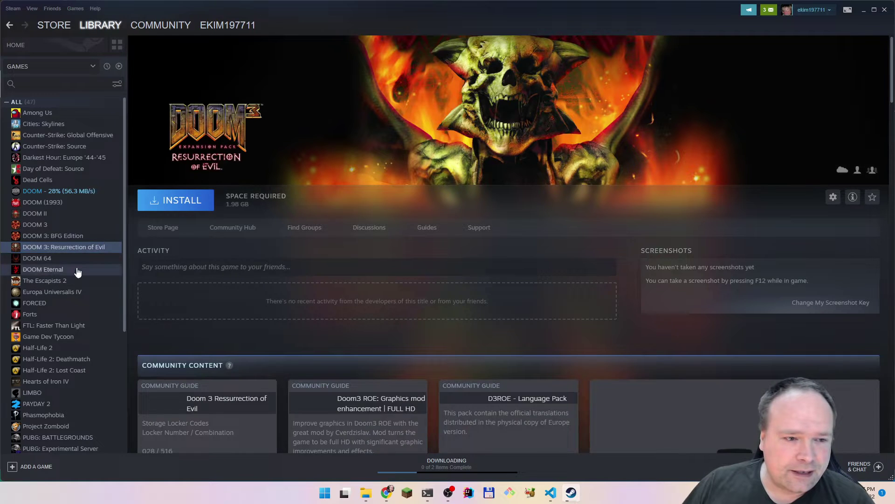
pyautogui.click(37, 258)
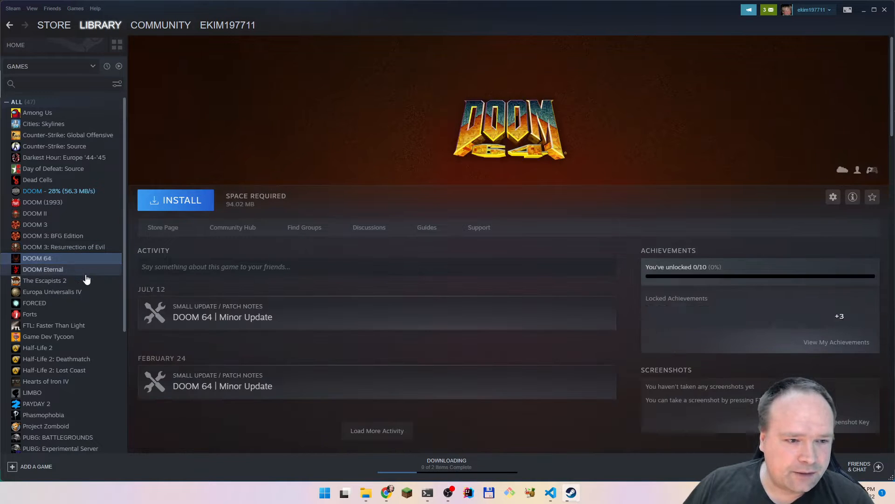
pyautogui.click(42, 269)
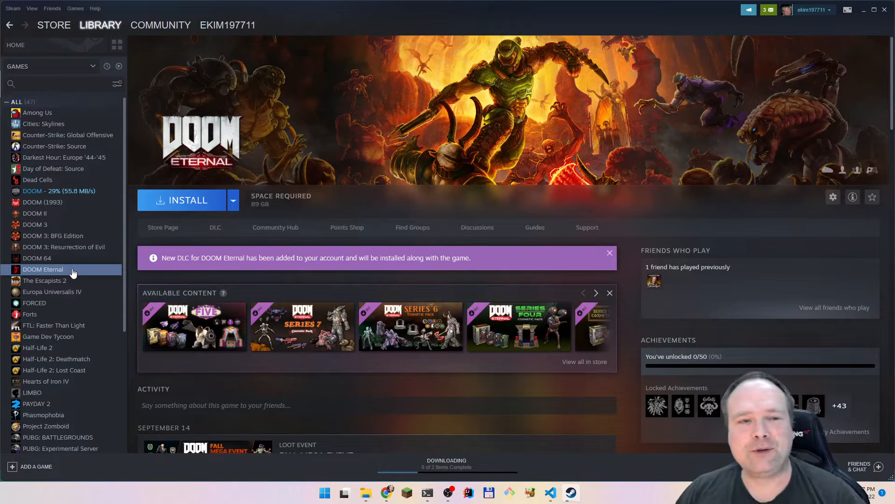
pyautogui.moveTo(83, 184)
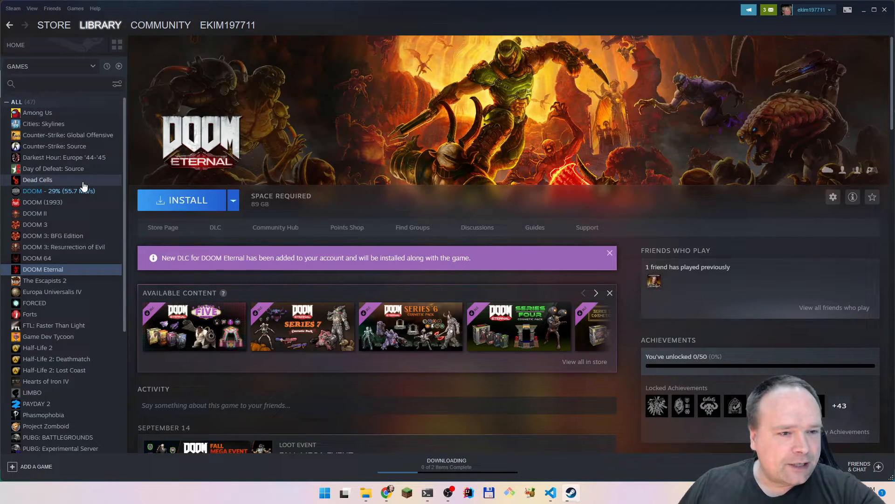
# Show the Dead Cells library page and scroll down through its DLC, news and trading cards.
pyautogui.click(38, 180)
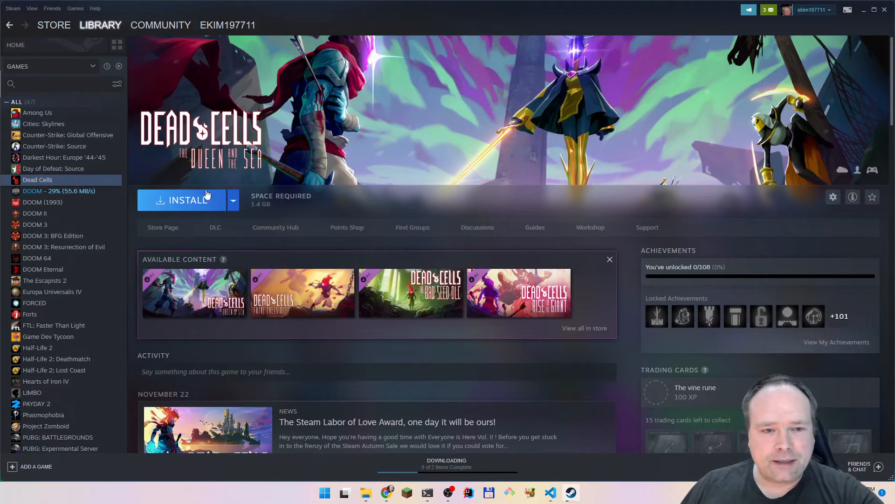
pyautogui.scroll(-3)
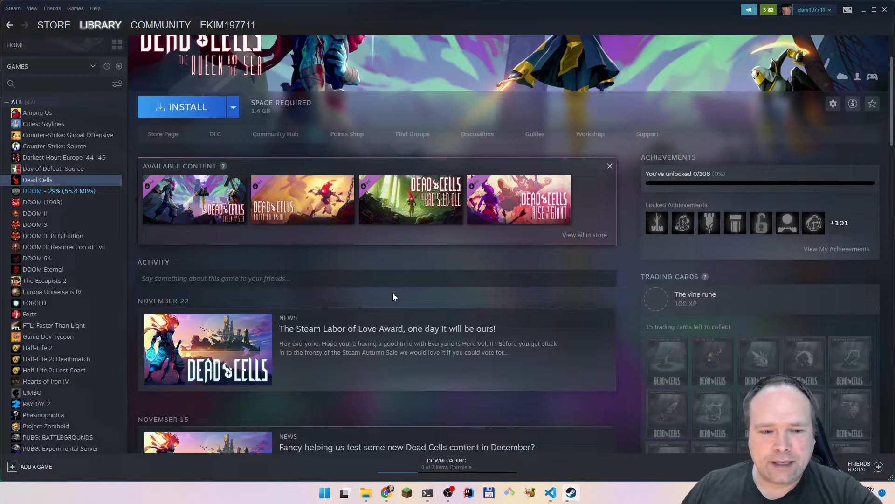
pyautogui.scroll(-3)
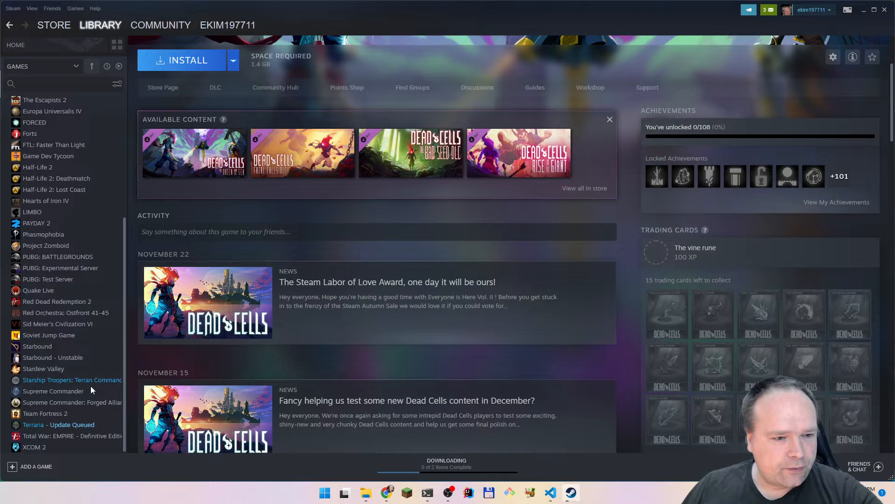
# Show the Red Dead Redemption 2 library page with its newly added DLC notice.
pyautogui.click(57, 301)
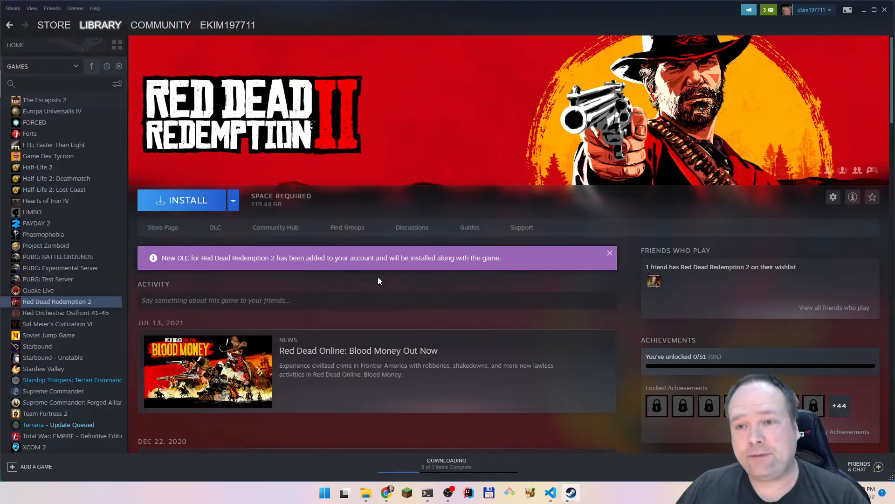
pyautogui.moveTo(421, 161)
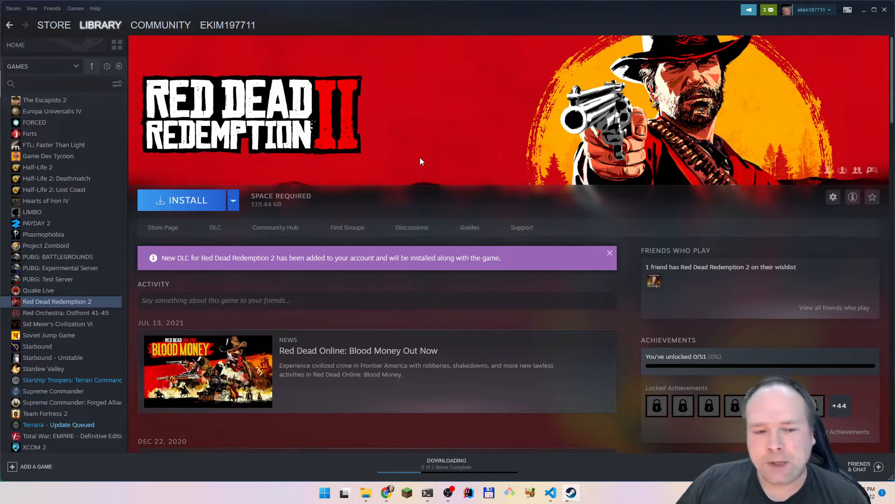
pyautogui.moveTo(212, 222)
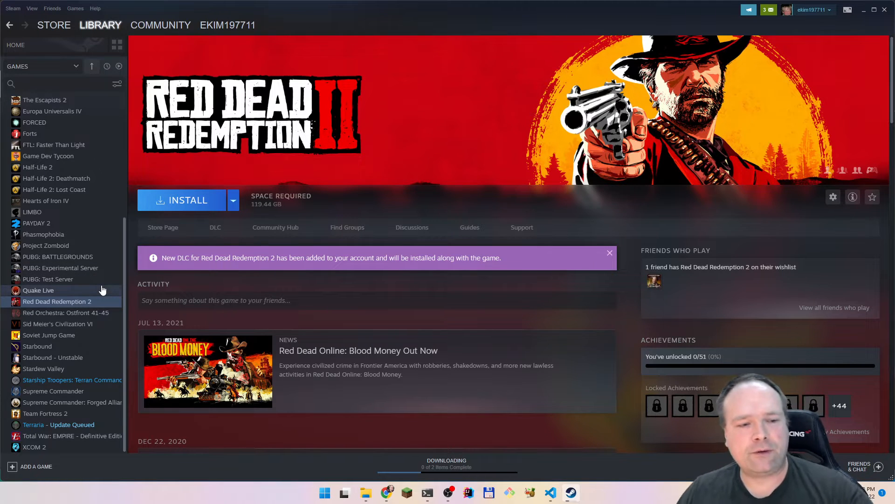
pyautogui.moveTo(79, 234)
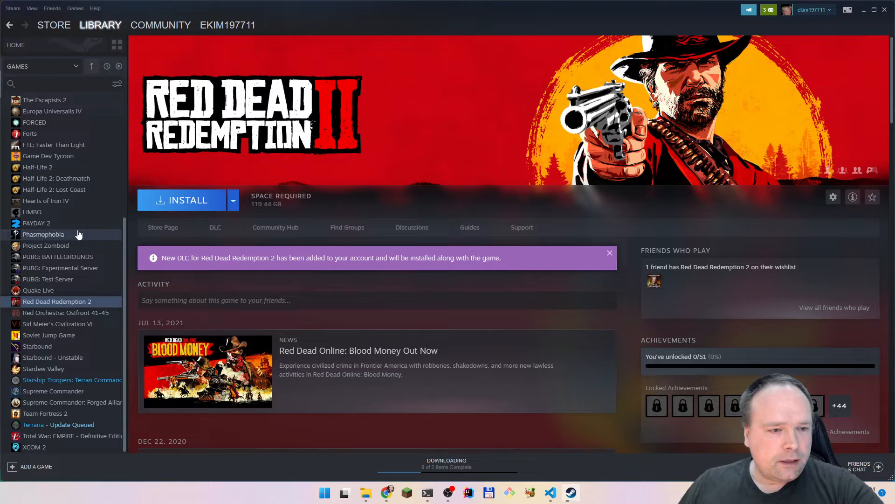
pyautogui.moveTo(83, 417)
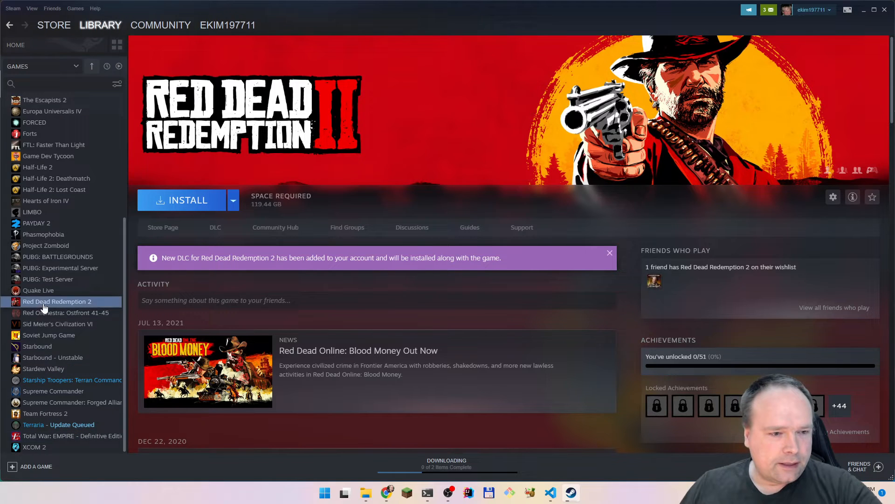
# Show the Hearts of Iron IV library page with its featured update and DLC.
pyautogui.click(45, 247)
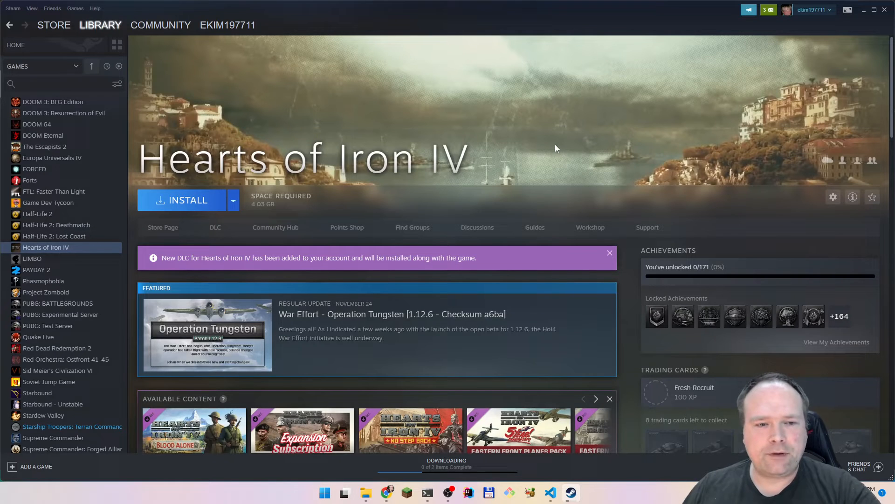
pyautogui.moveTo(532, 135)
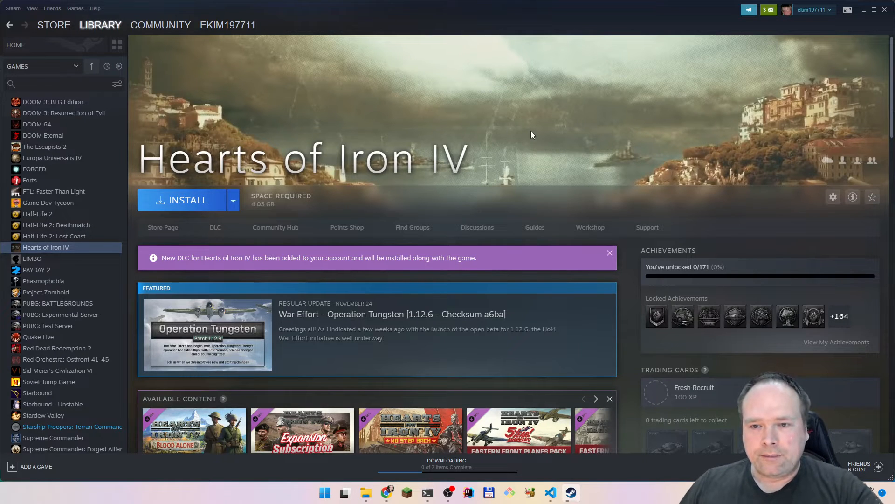
pyautogui.moveTo(531, 151)
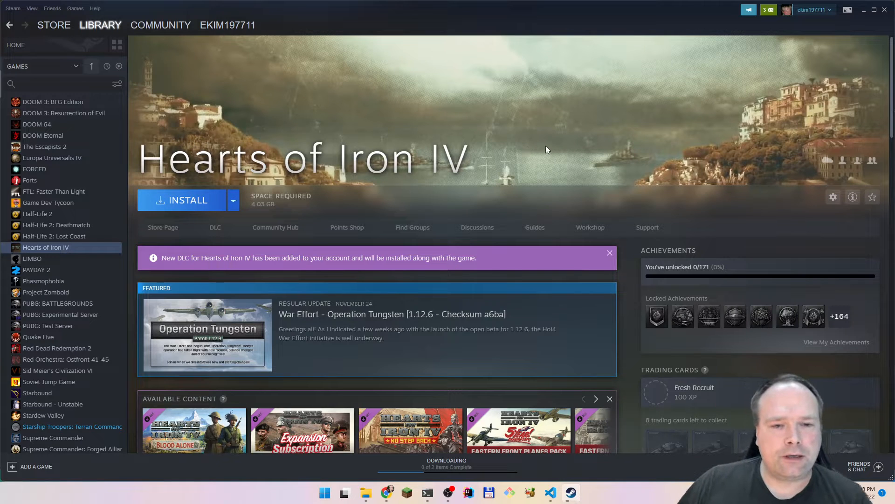
pyautogui.moveTo(500, 149)
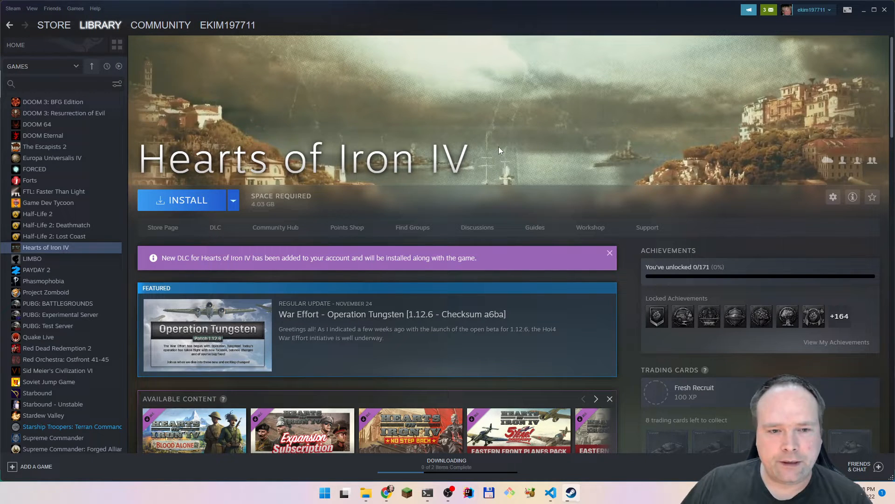
pyautogui.moveTo(449, 156)
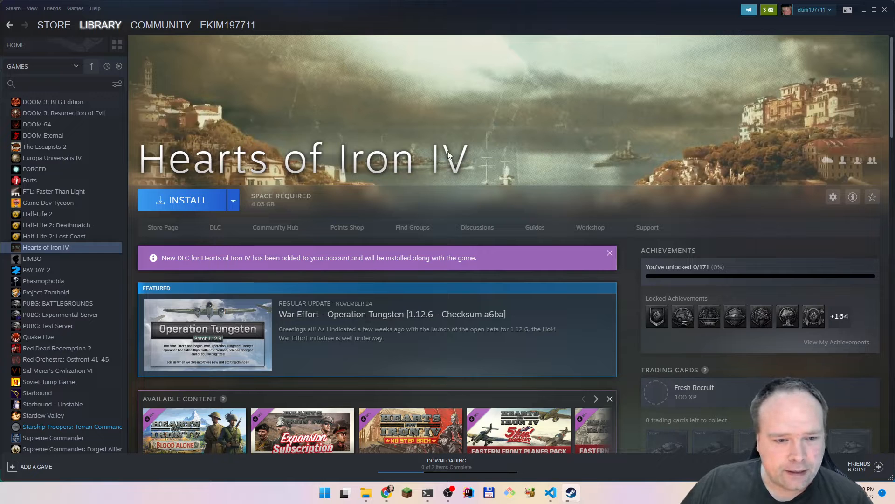
pyautogui.moveTo(335, 117)
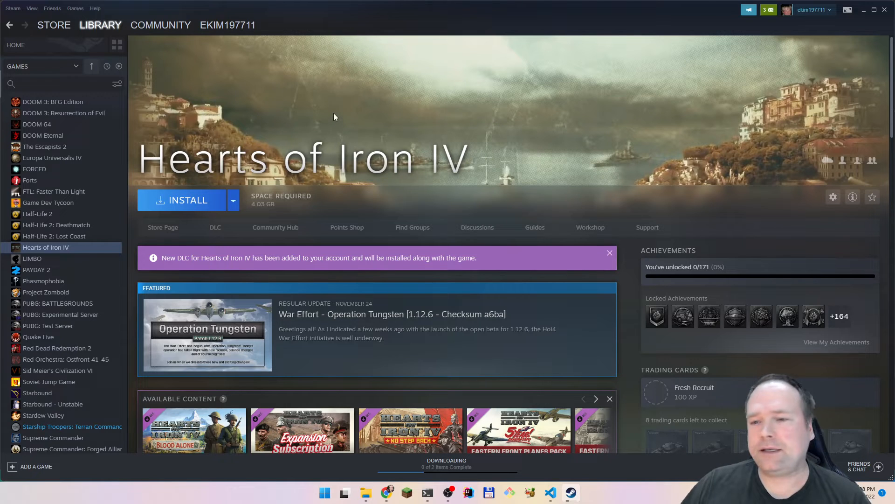
pyautogui.moveTo(340, 116)
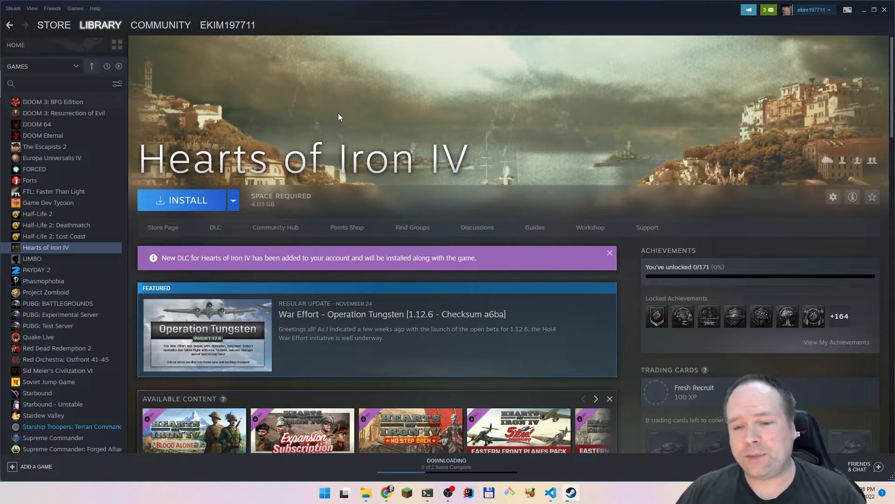
pyautogui.moveTo(213, 137)
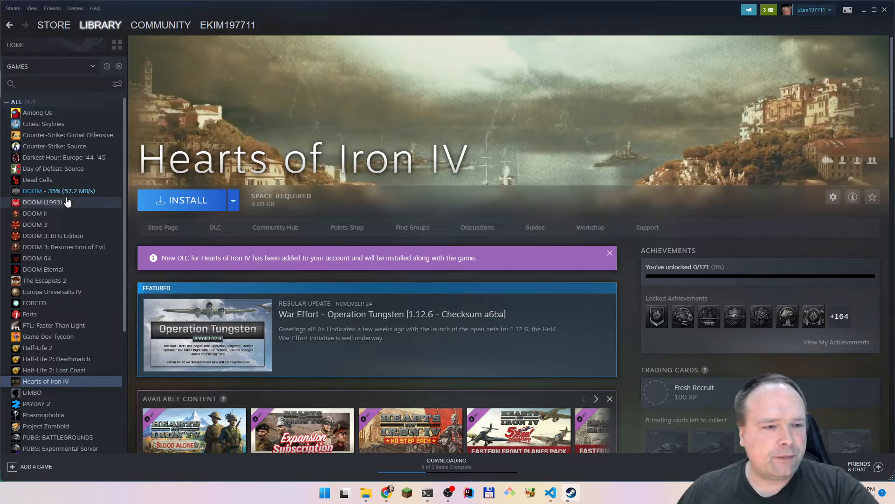
pyautogui.moveTo(94, 166)
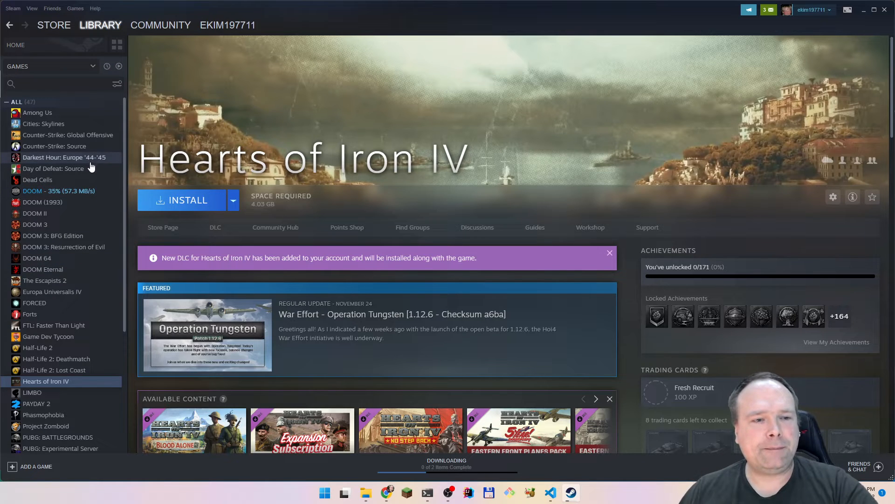
pyautogui.moveTo(52, 126)
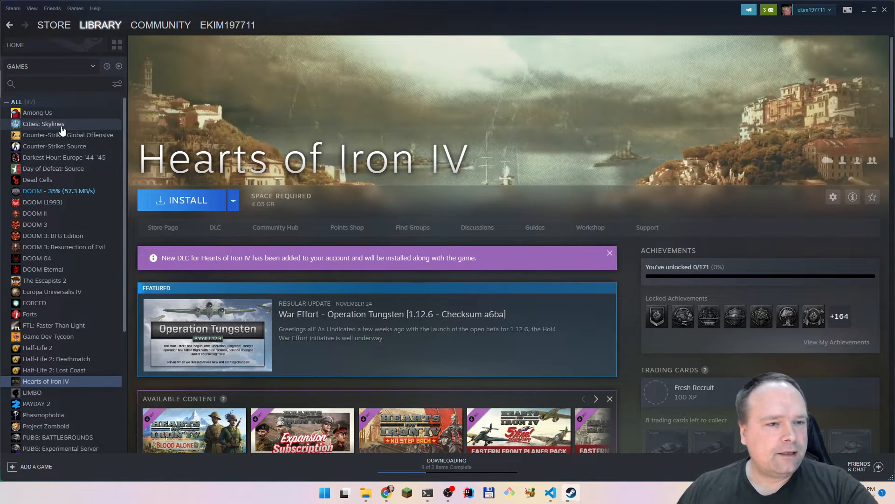
# Show the Cities: Skylines library page and scroll down its content, achievements and news.
pyautogui.click(42, 123)
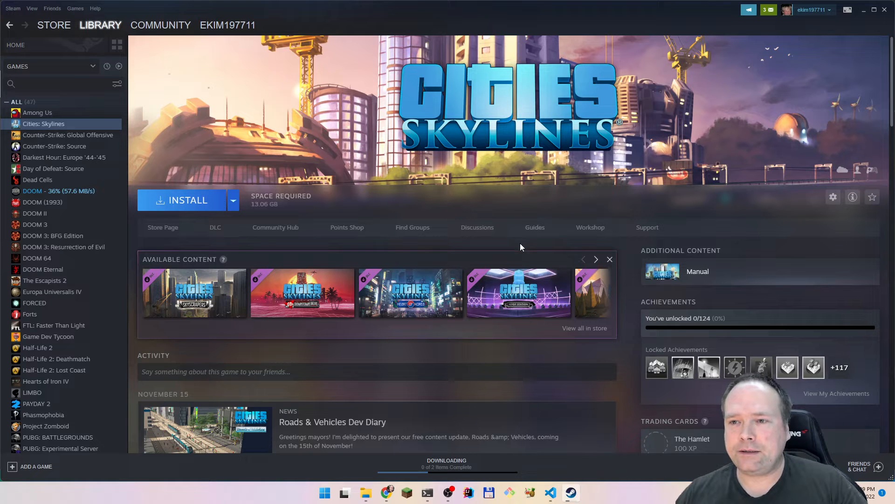
pyautogui.moveTo(614, 255)
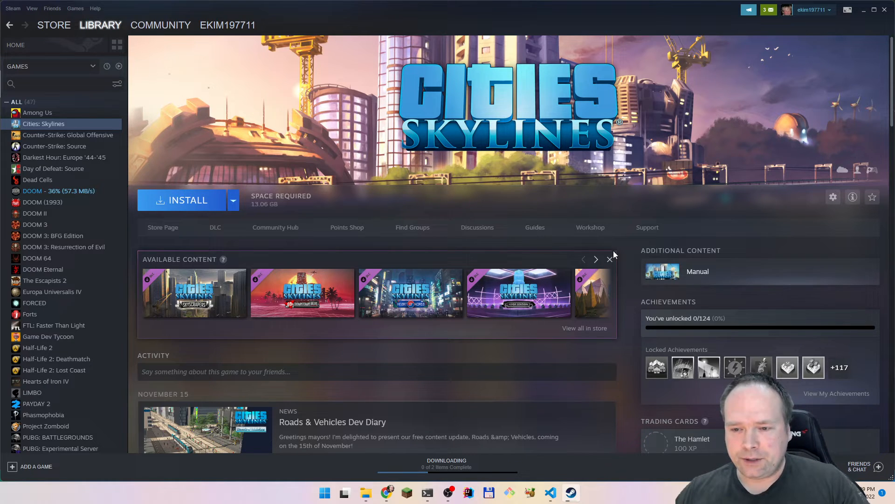
pyautogui.scroll(-3)
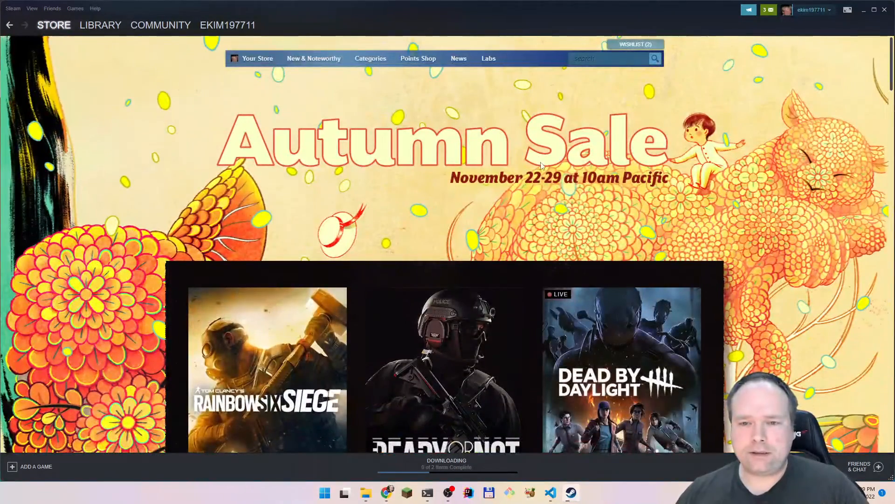
pyautogui.moveTo(541, 200)
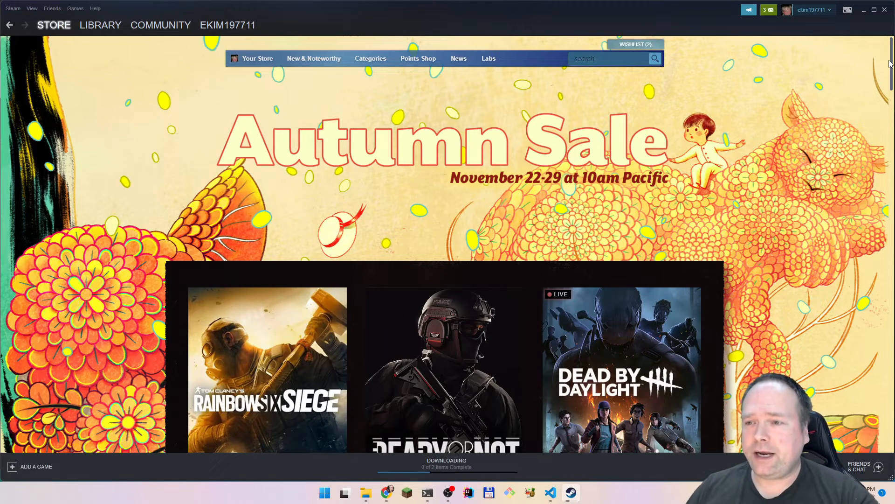
# Scroll the Autumn Sale store front down slightly to the discounted featured games.
pyautogui.scroll(-3)
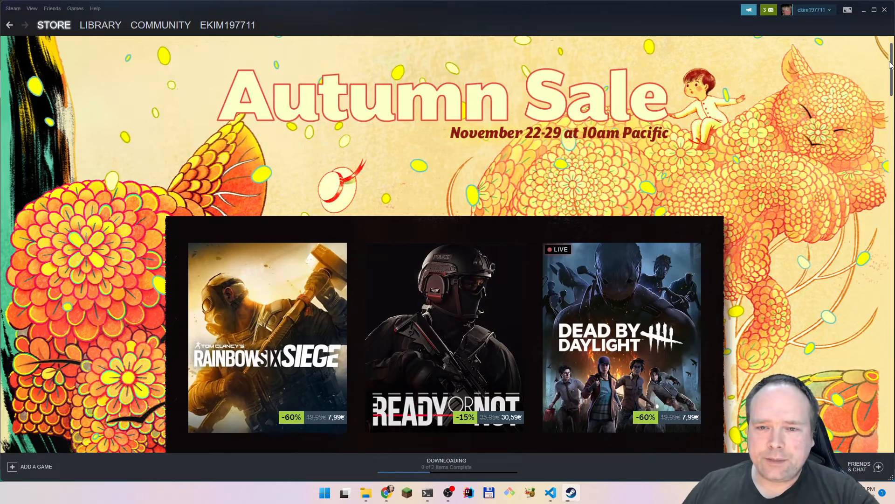
# Scroll the sale page down past Top Sellers, Up to 75% Off and Under 10€ sections.
pyautogui.scroll(-3)
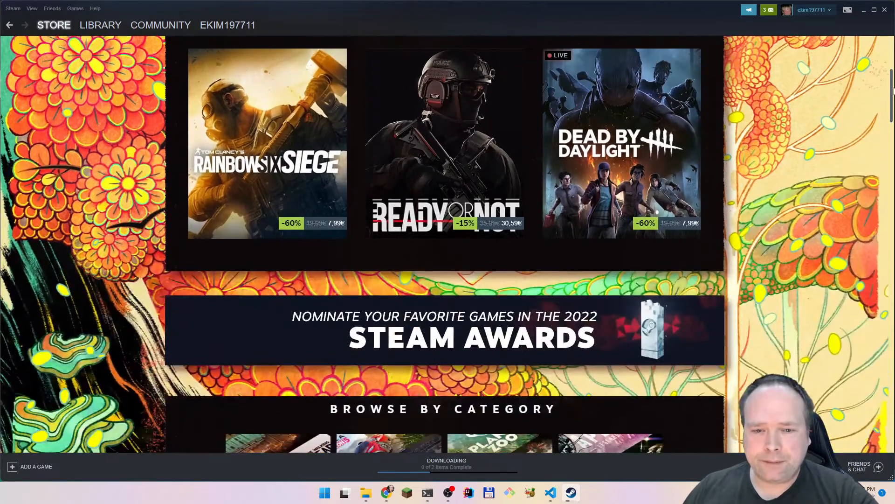
pyautogui.scroll(-3)
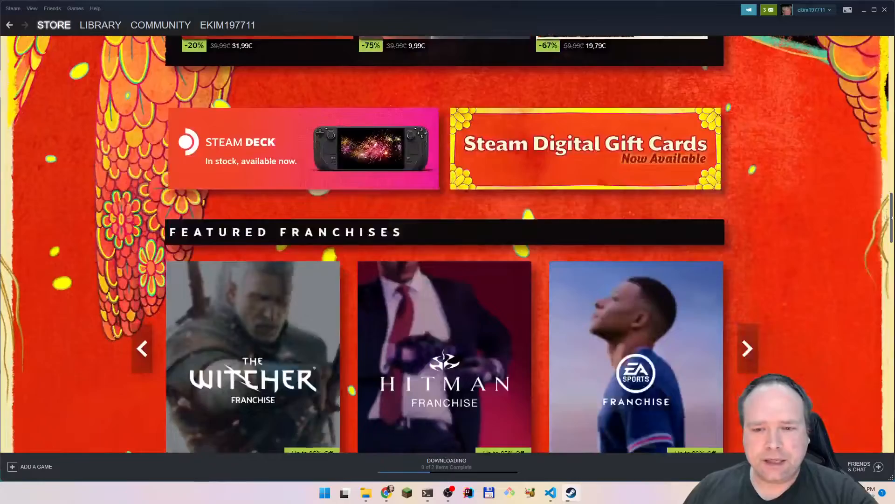
pyautogui.scroll(-3)
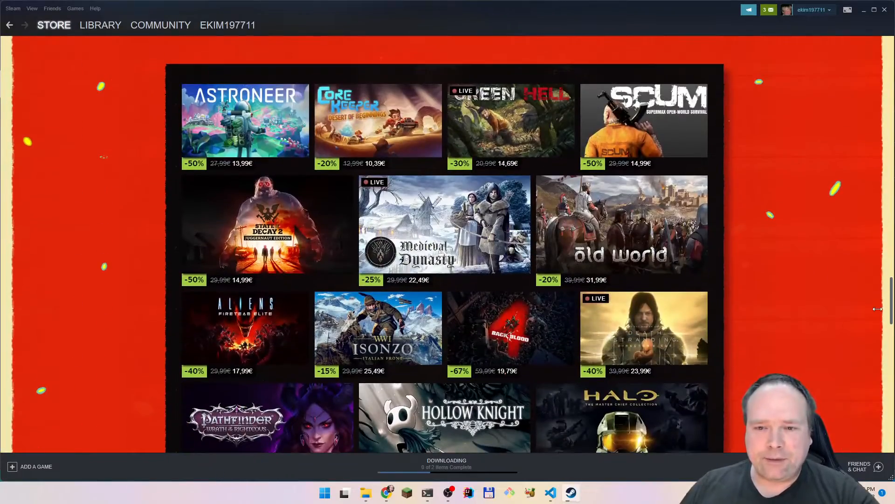
pyautogui.scroll(-3)
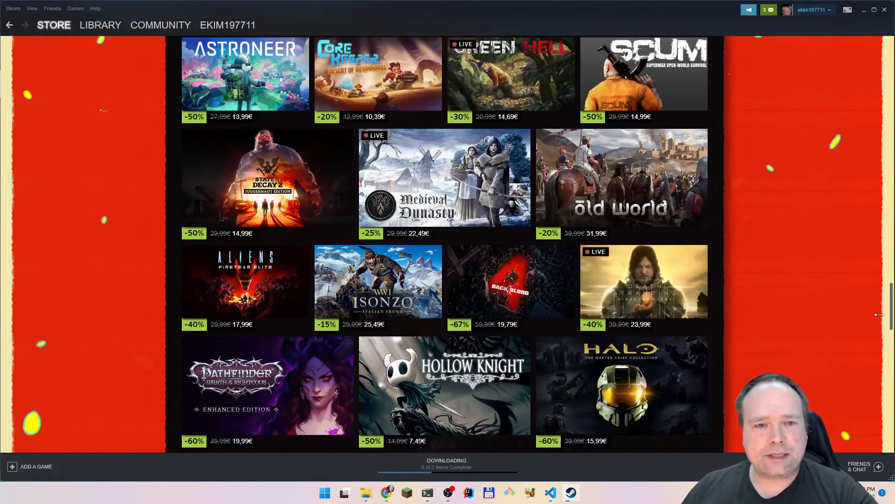
pyautogui.scroll(-3)
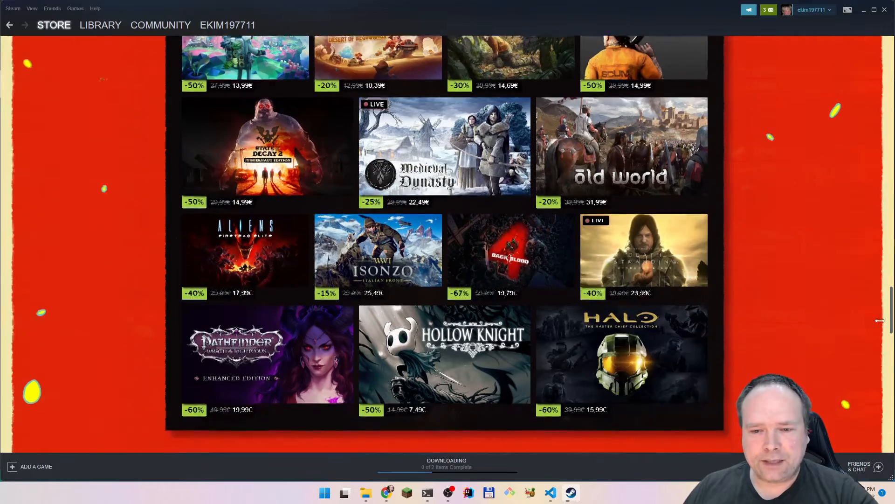
pyautogui.scroll(-3)
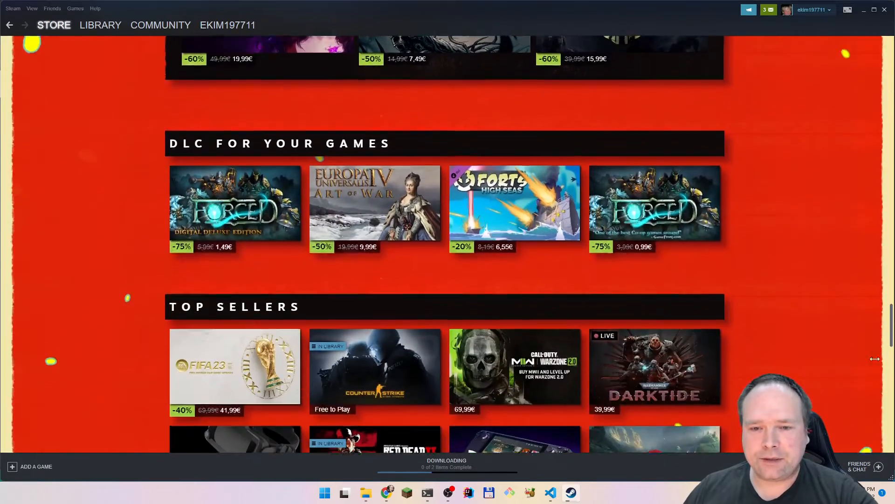
pyautogui.scroll(-3)
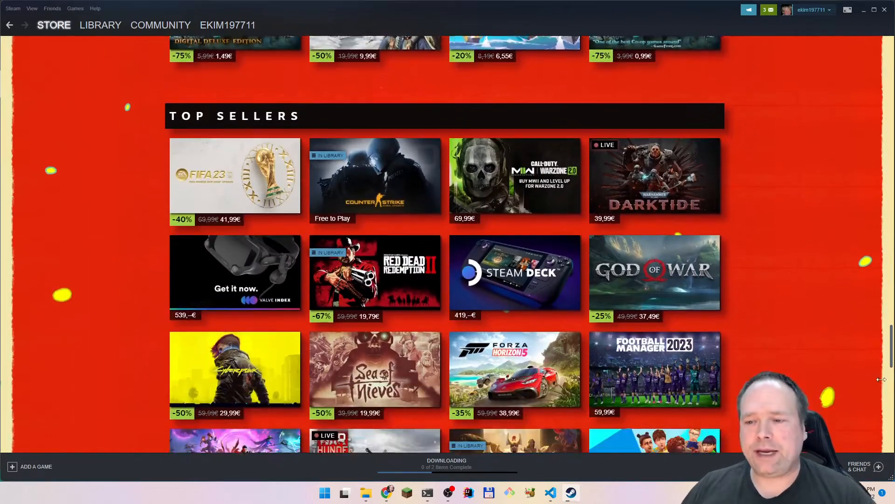
pyautogui.scroll(-3)
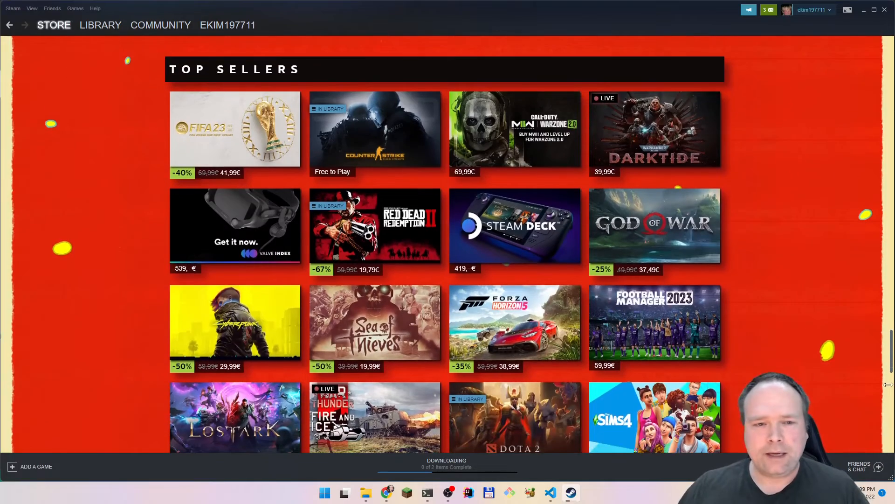
# Continue scrolling past the themed discount collections down to Popular New Releases.
pyautogui.scroll(-3)
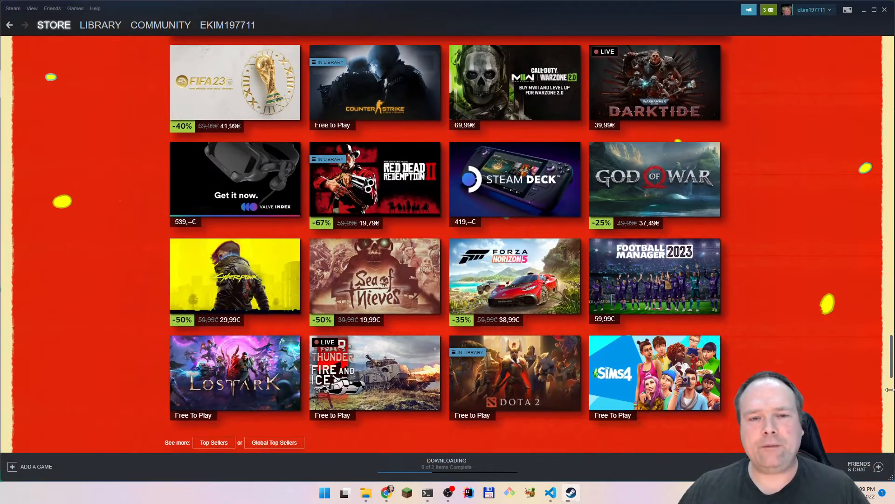
pyautogui.scroll(-3)
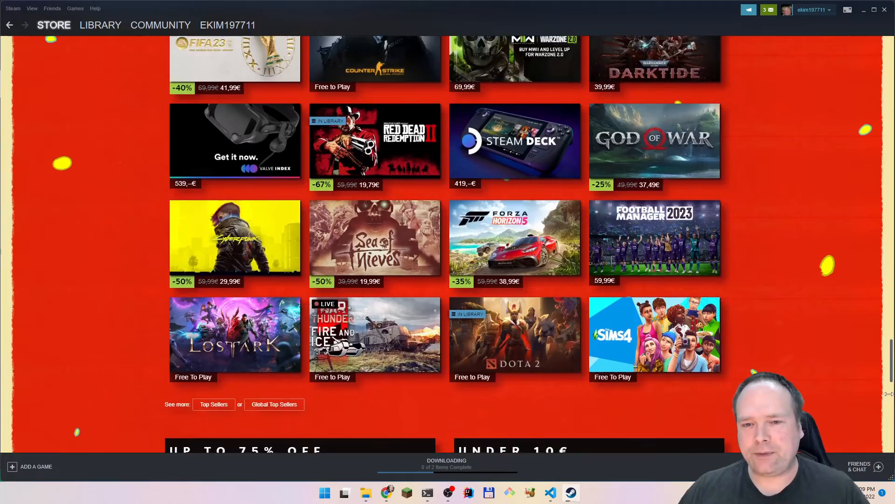
pyautogui.scroll(-3)
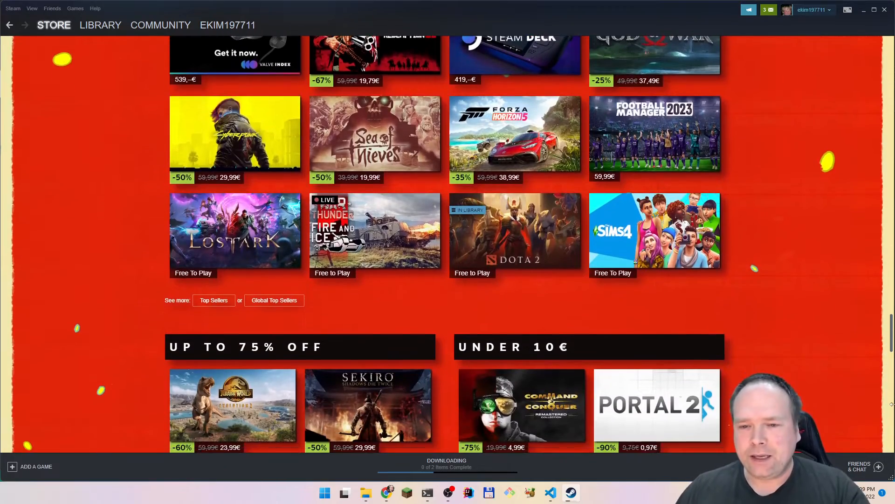
pyautogui.scroll(-3)
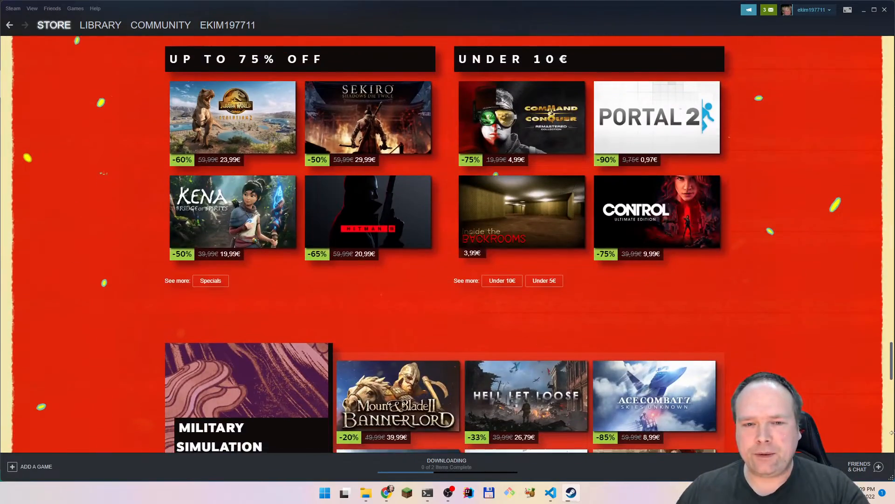
pyautogui.scroll(-3)
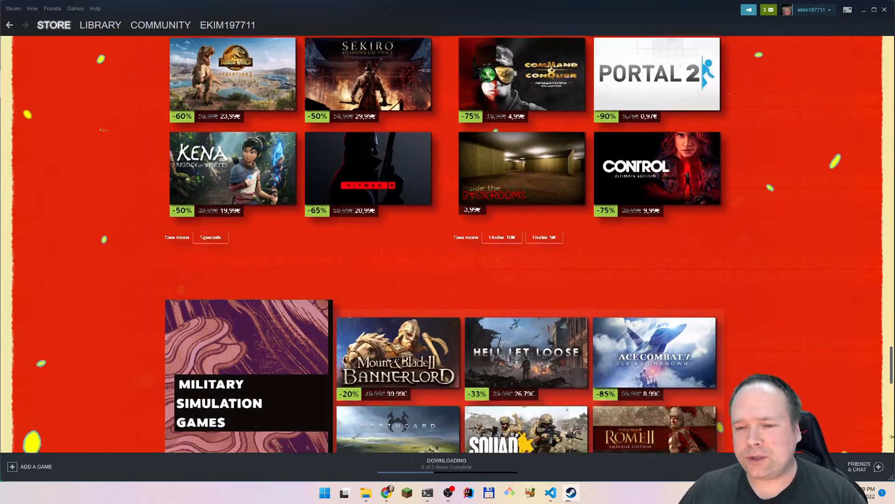
pyautogui.scroll(-3)
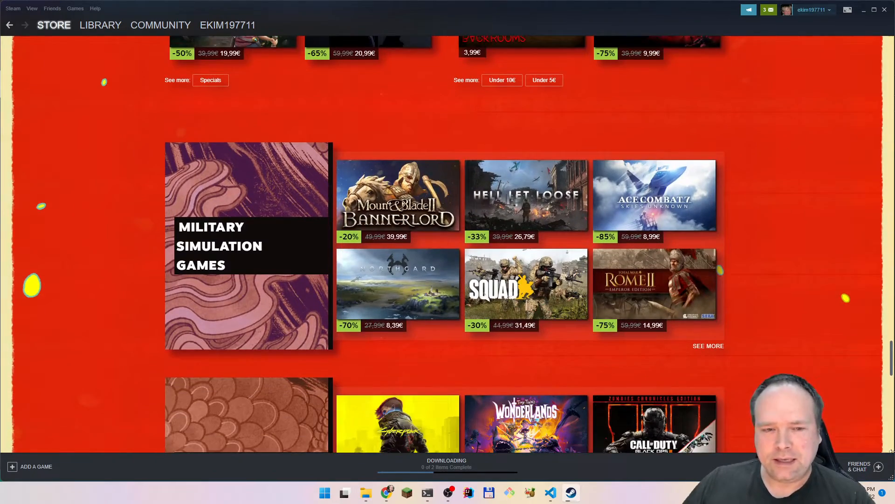
pyautogui.scroll(-3)
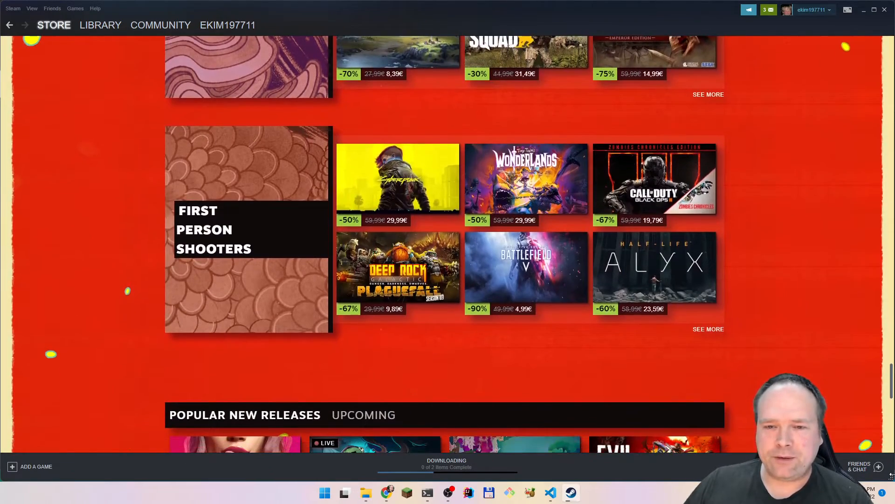
pyautogui.scroll(-3)
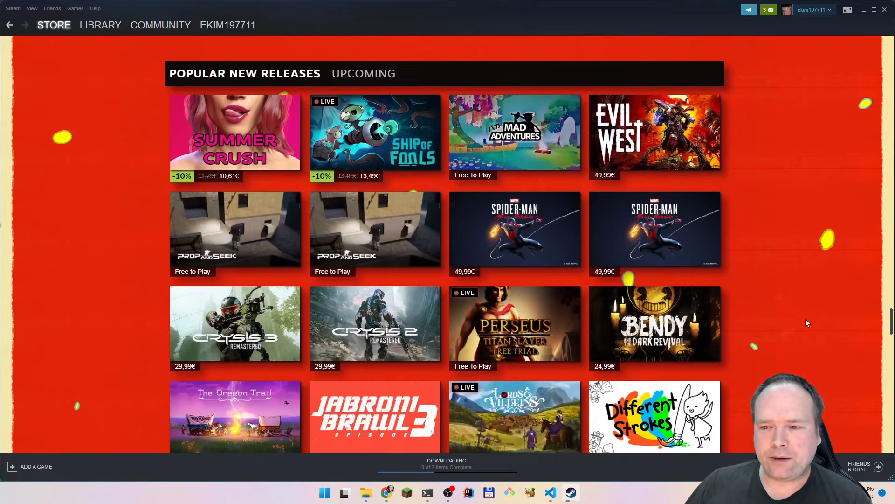
pyautogui.moveTo(811, 315)
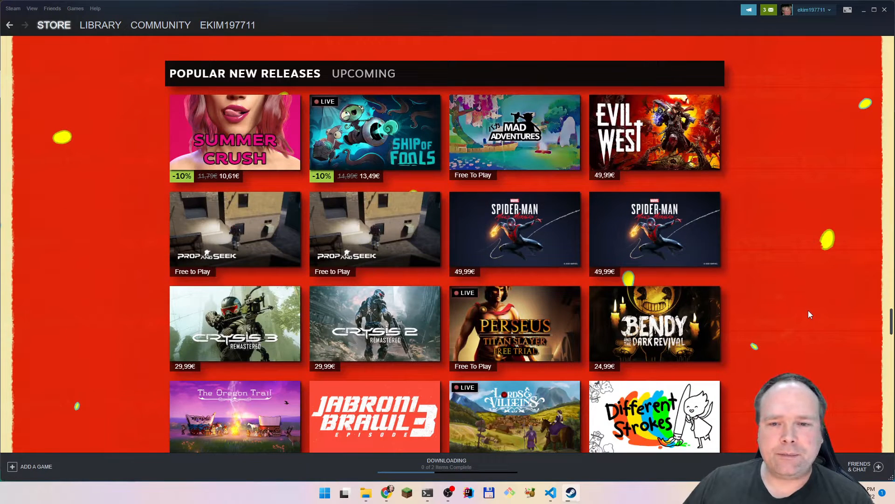
# Scroll down into the 'Due to your recent playtime' recommendation rows.
pyautogui.scroll(-3)
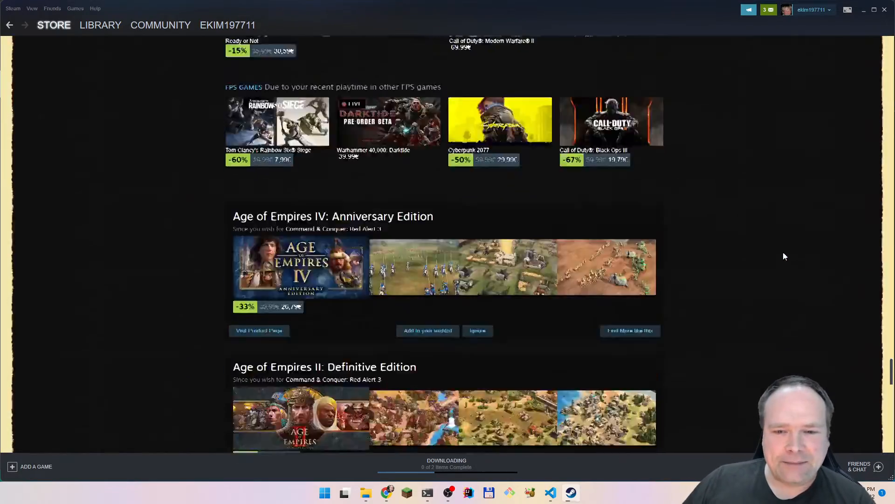
pyautogui.scroll(-3)
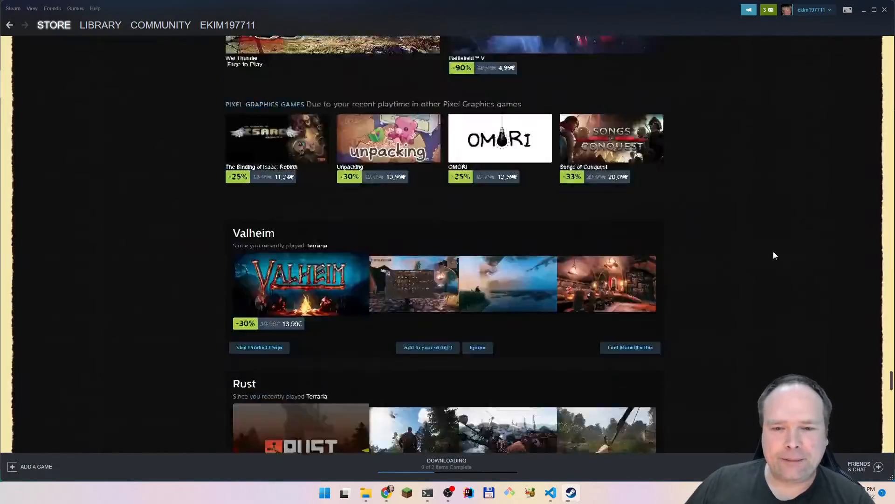
pyautogui.scroll(-3)
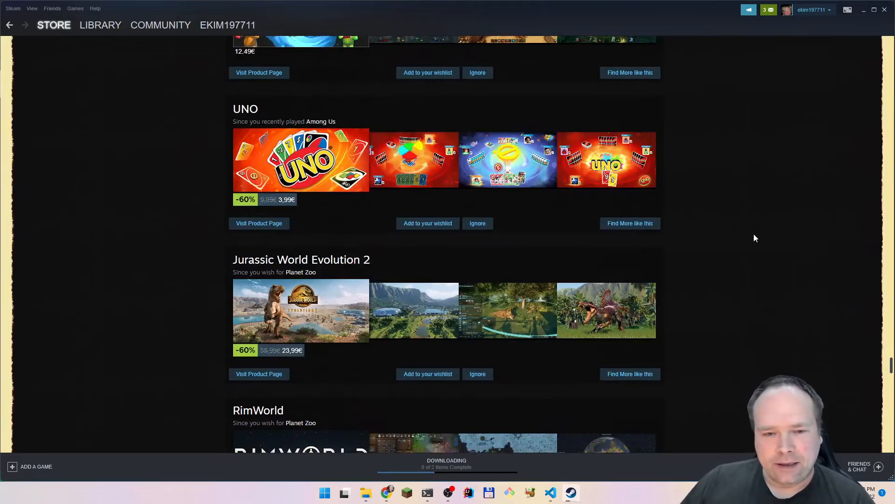
pyautogui.scroll(-3)
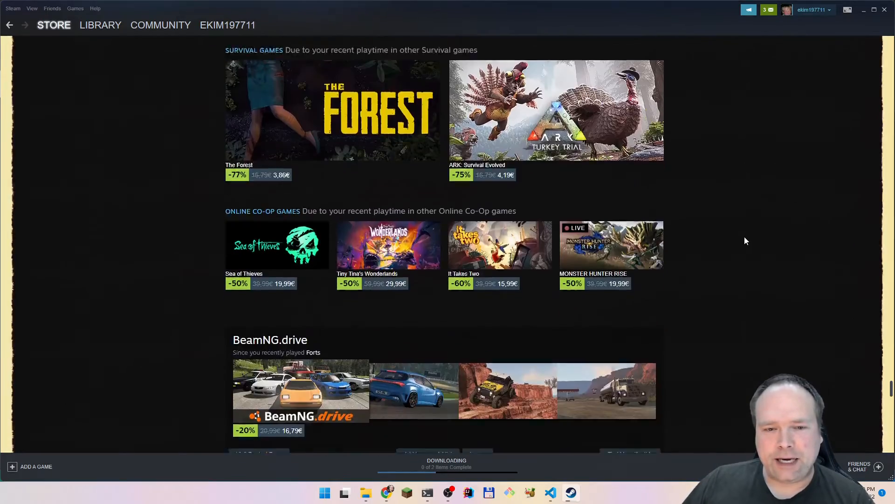
pyautogui.scroll(-3)
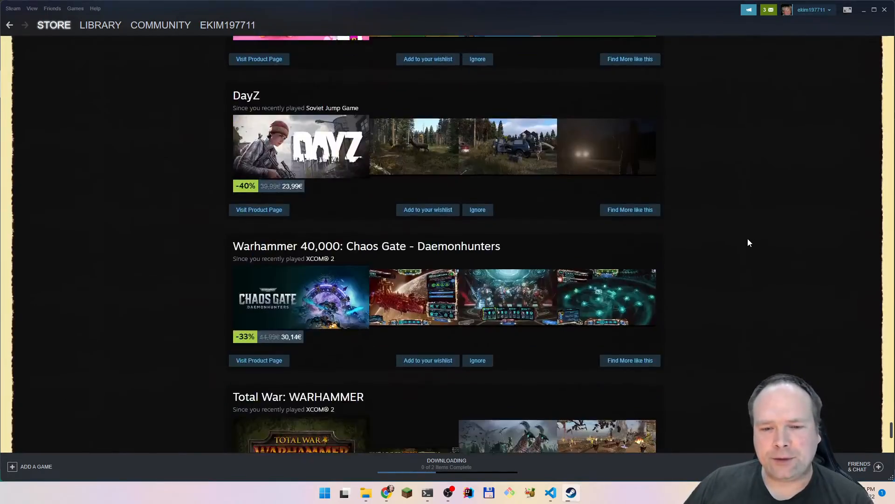
pyautogui.scroll(-3)
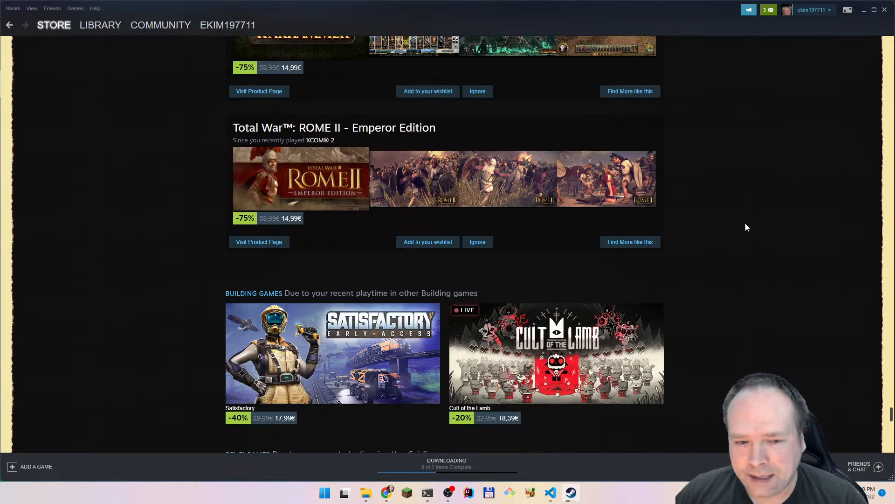
pyautogui.moveTo(822, 226)
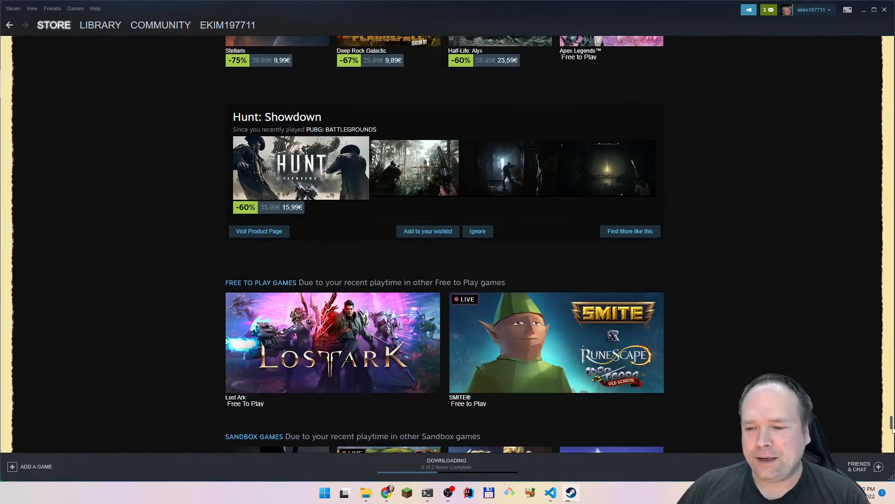
# Continue scrolling through the Multiplayer, Action and Indie discounted game recommendations.
pyautogui.scroll(-3)
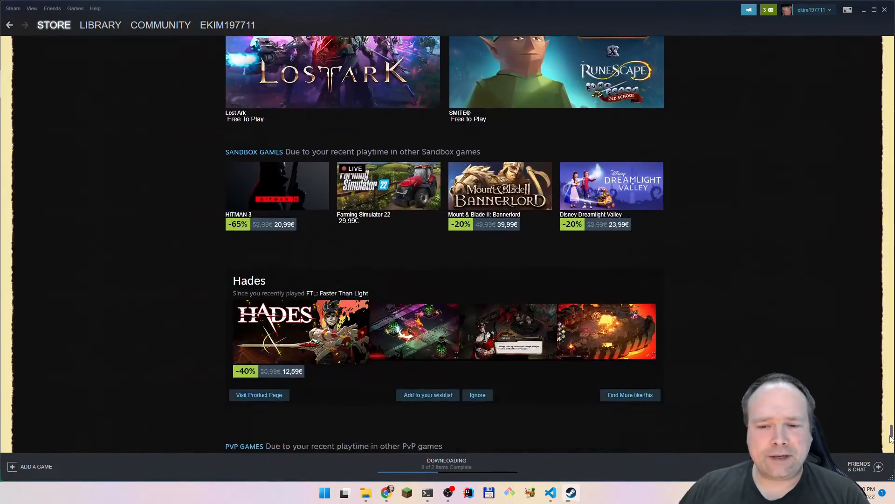
pyautogui.scroll(-3)
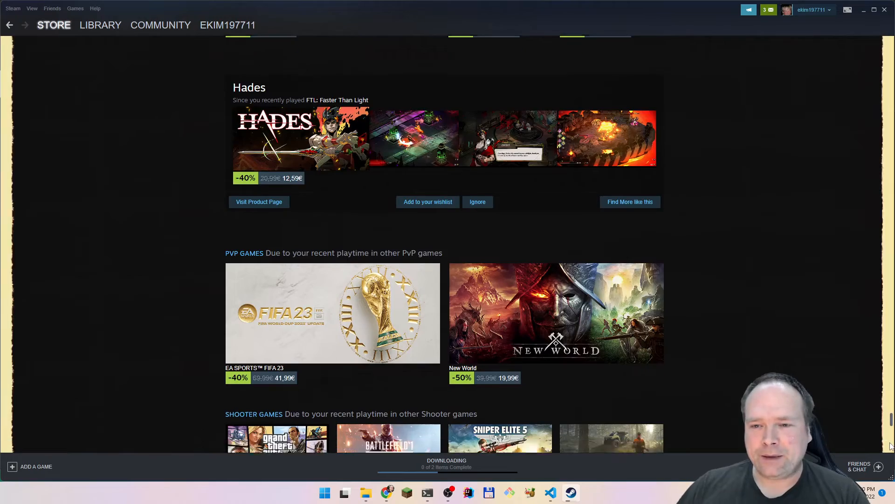
pyautogui.scroll(-3)
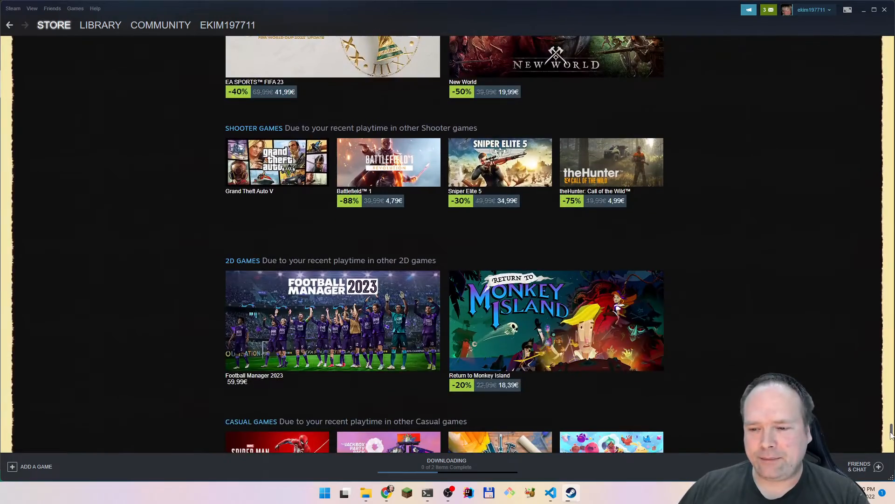
pyautogui.scroll(-3)
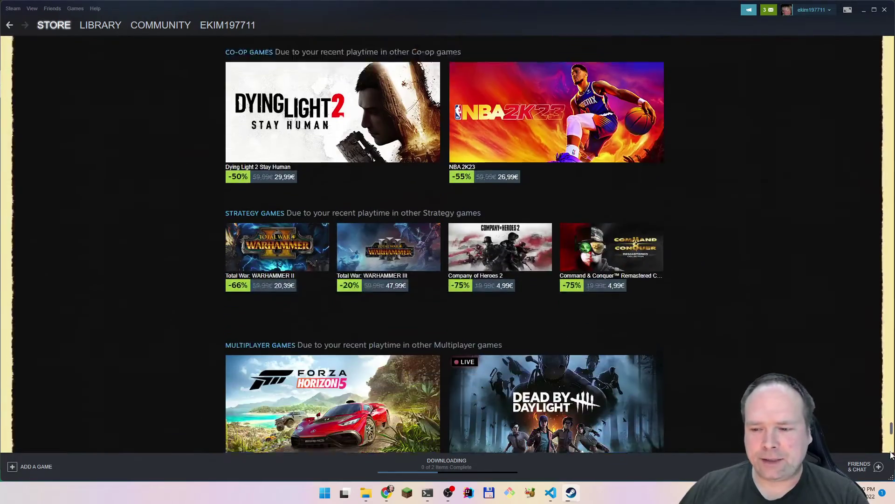
pyautogui.scroll(-3)
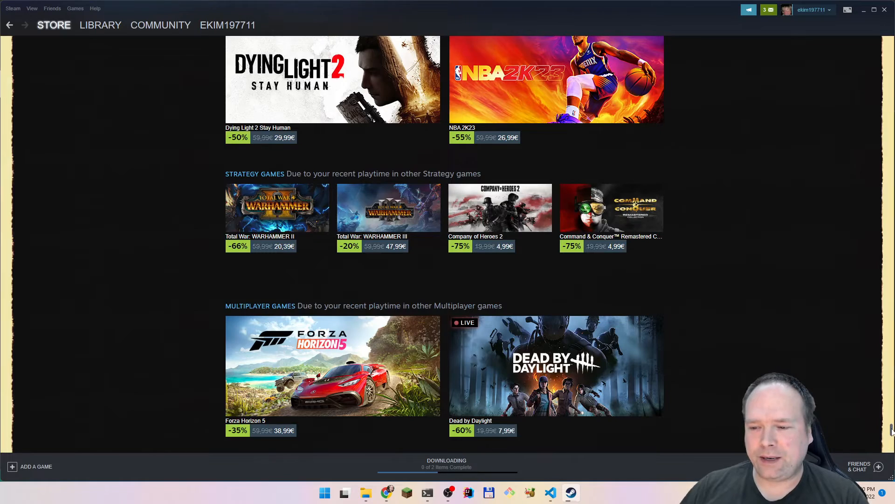
pyautogui.scroll(-3)
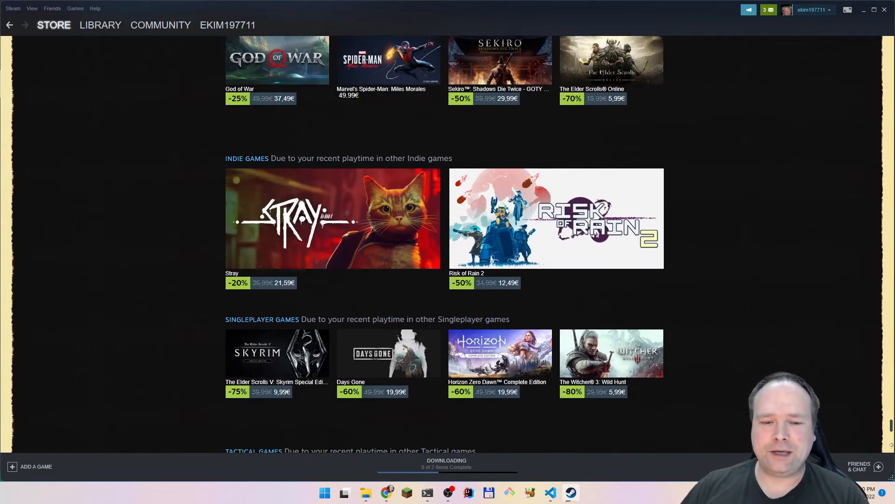
pyautogui.scroll(-3)
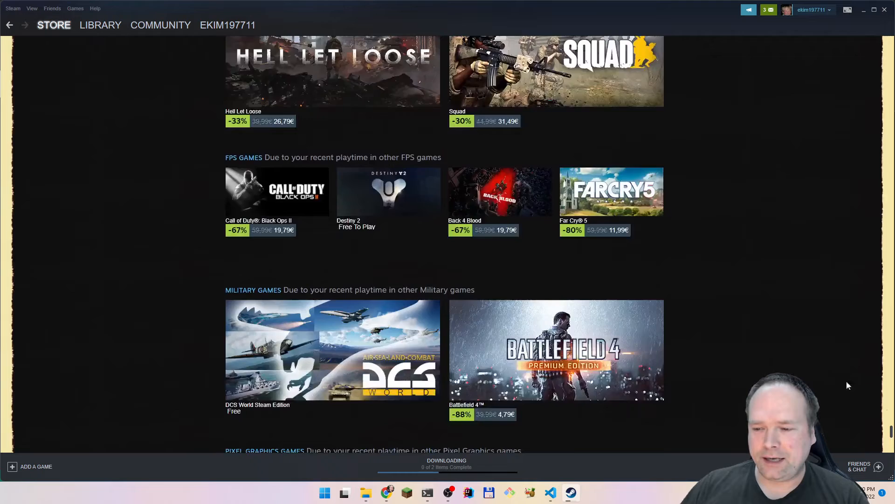
pyautogui.scroll(-3)
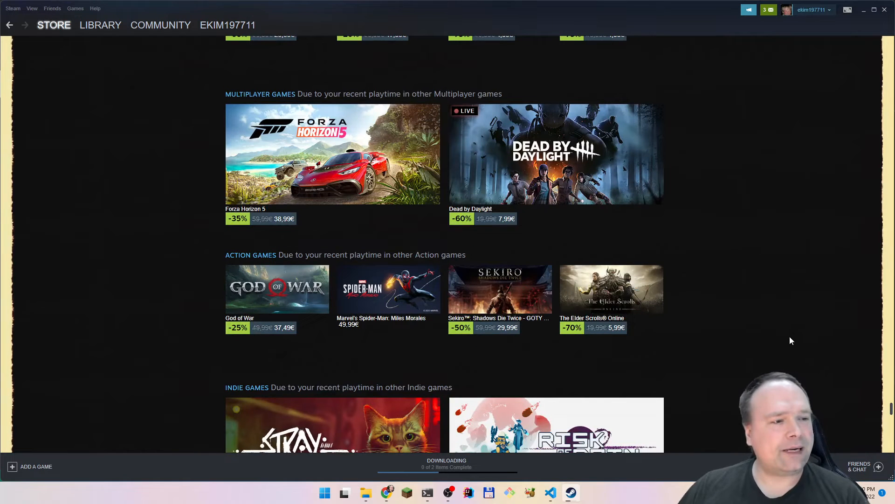
pyautogui.moveTo(6, 237)
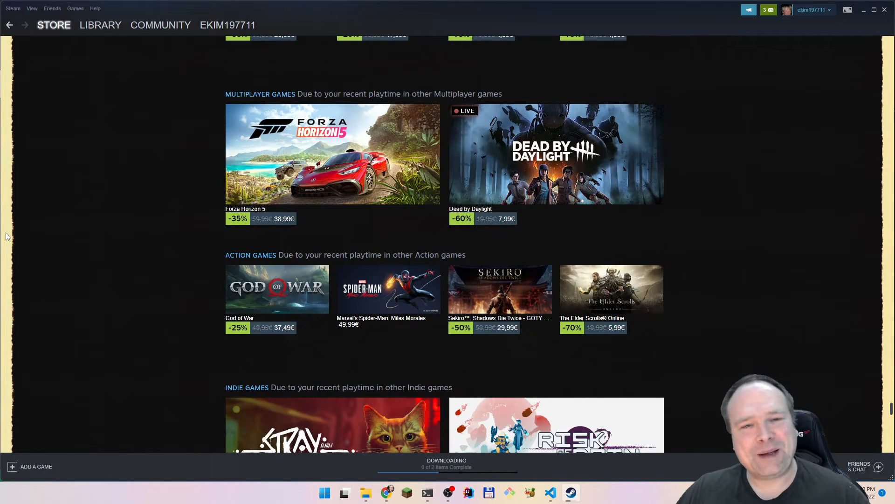